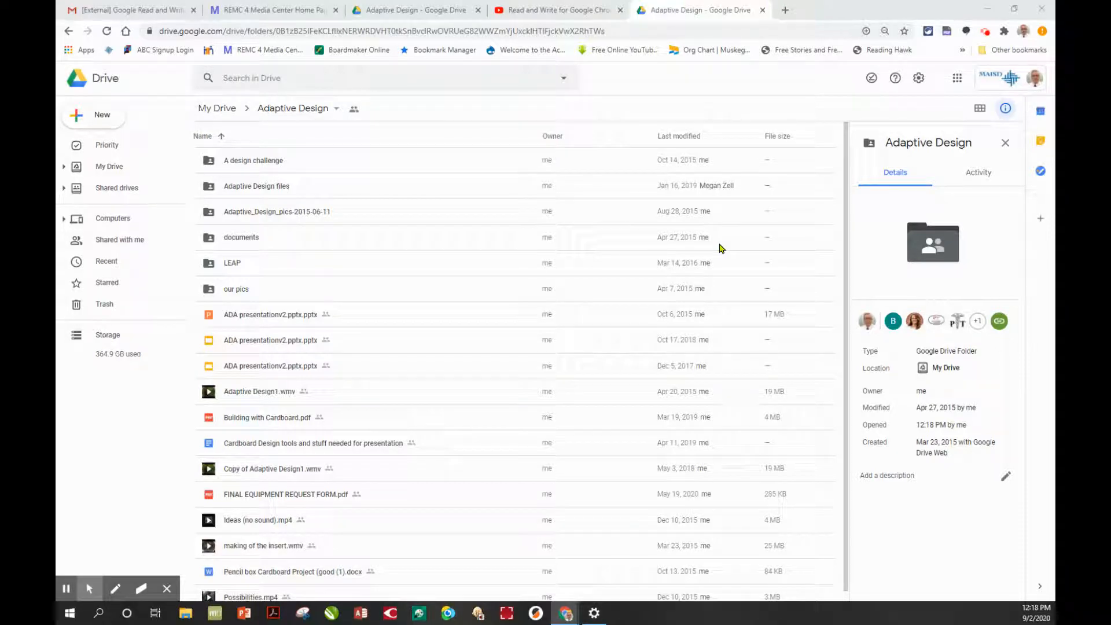
{"action": "mouse_move", "coordinate": [307, 456]}
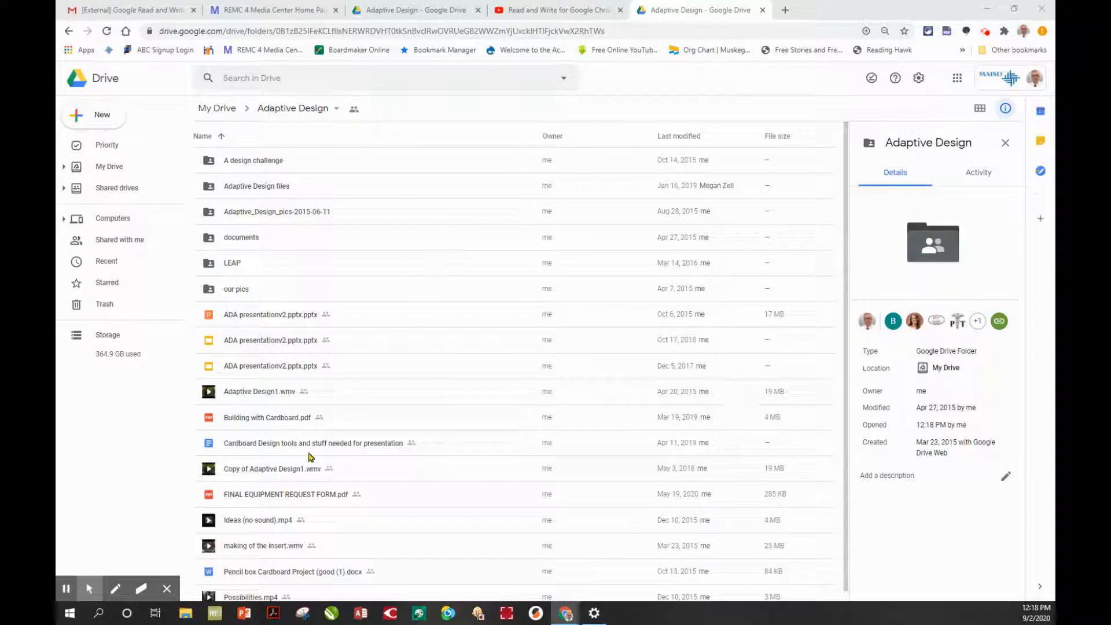
Step: Preview FINAL EQUIPMENT REQUEST FORM.pdf from the Adaptive Design folder
{"action": "double_click", "coordinate": [285, 494]}
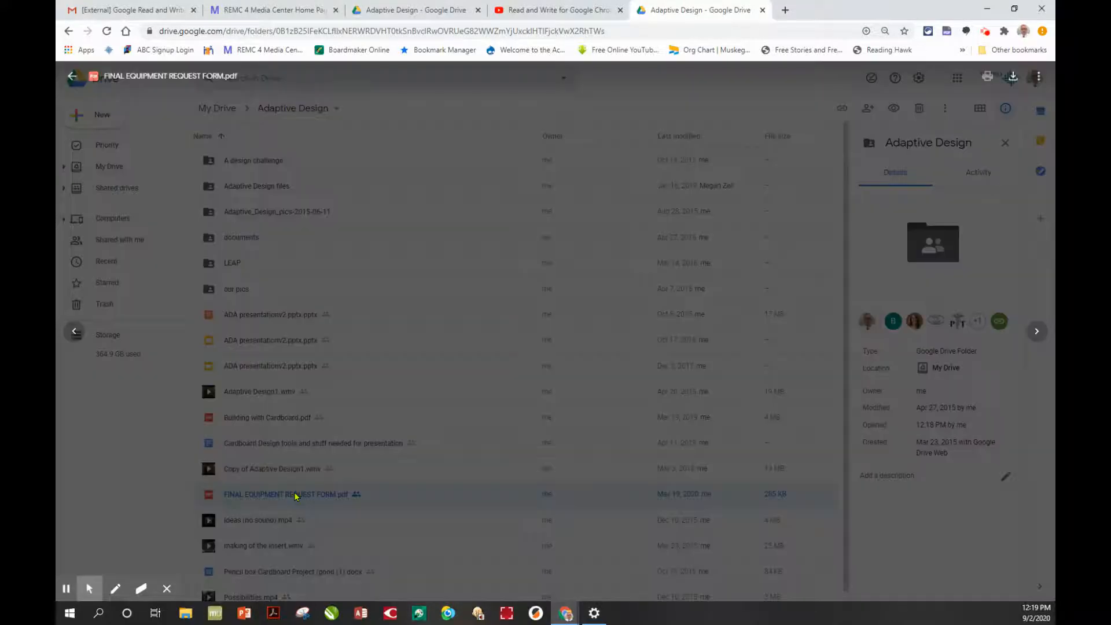
Step: Show the connected apps for the PDF, including Read&Write for Google Chrome
{"action": "double_click", "coordinate": [287, 494]}
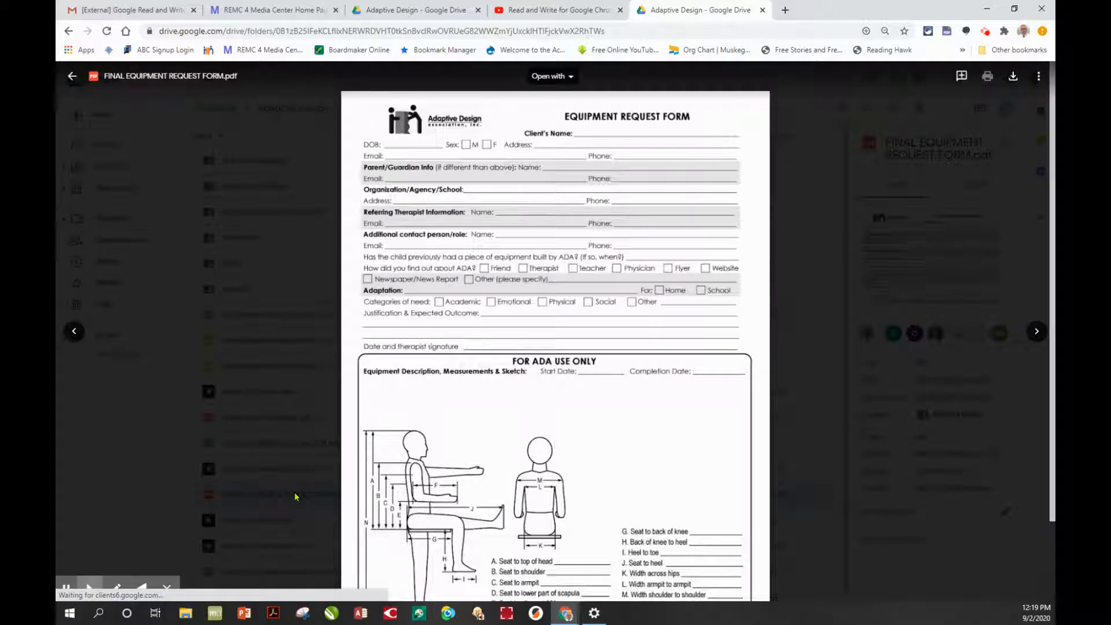
{"action": "mouse_move", "coordinate": [572, 267]}
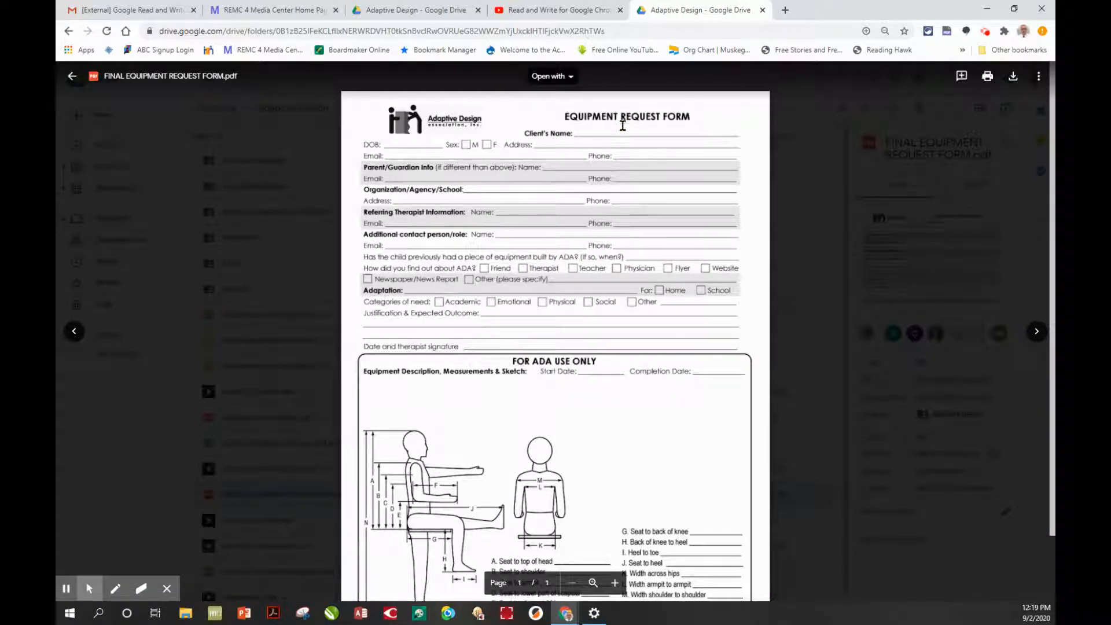
{"action": "left_click", "coordinate": [551, 76]}
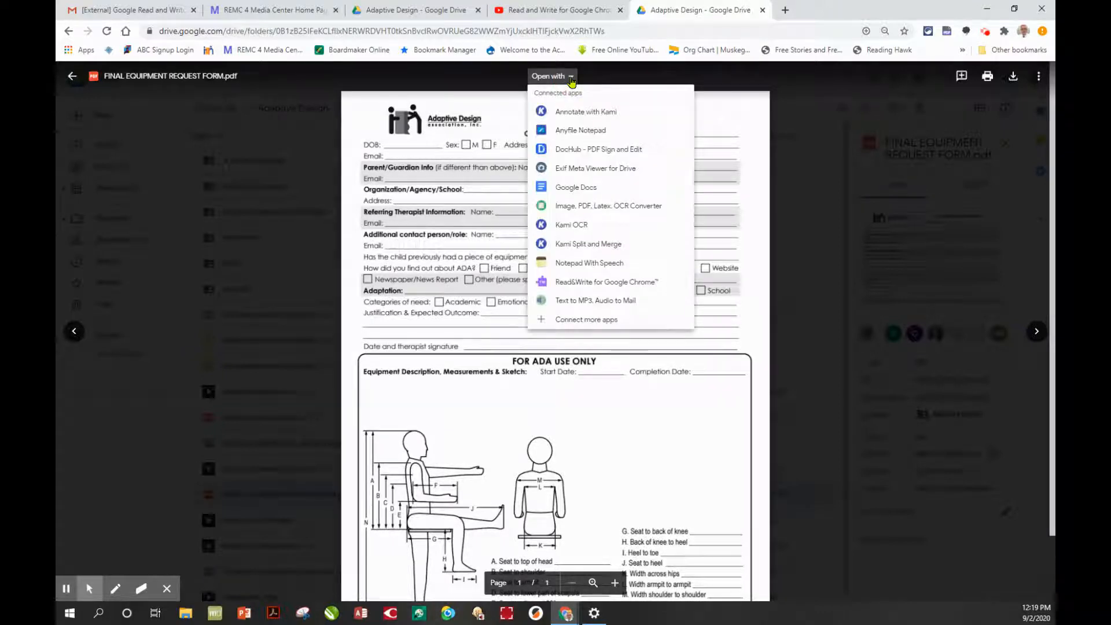
{"action": "mouse_move", "coordinate": [605, 281]}
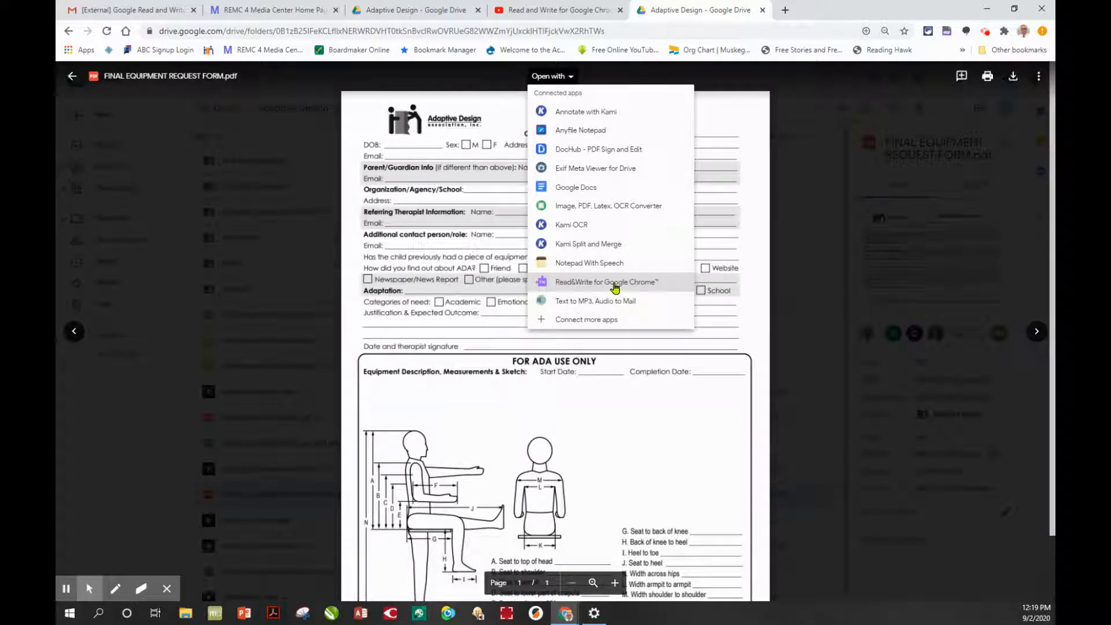
{"action": "mouse_move", "coordinate": [626, 263]}
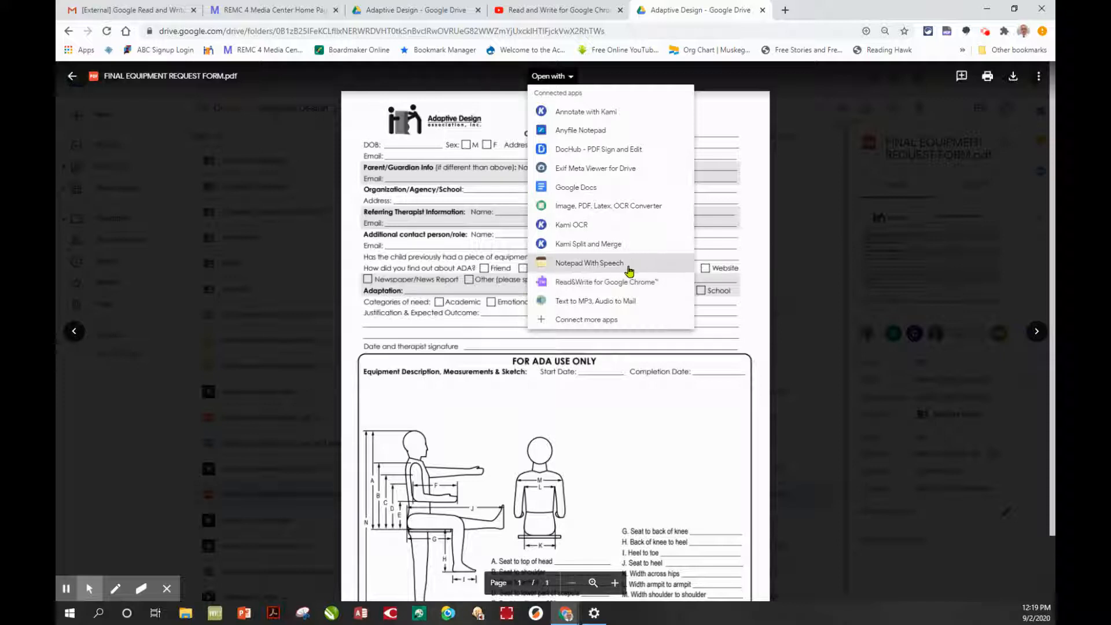
{"action": "mouse_move", "coordinate": [71, 76]}
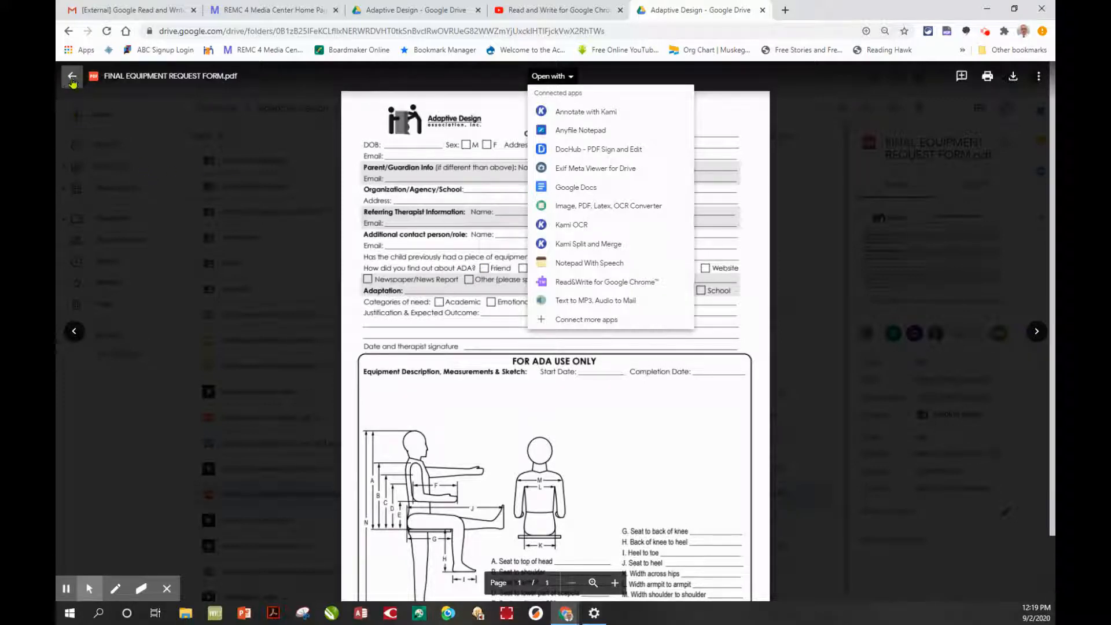
Step: Return to the folder and bring up Drive's Settings dialog on General
{"action": "left_click", "coordinate": [70, 76]}
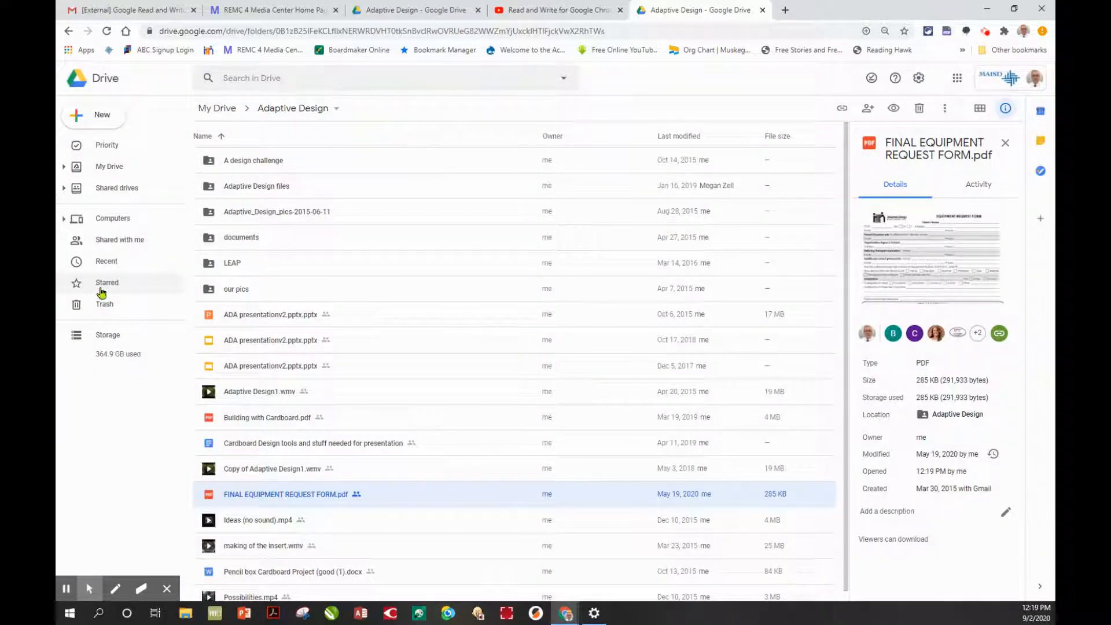
{"action": "mouse_move", "coordinate": [105, 77]}
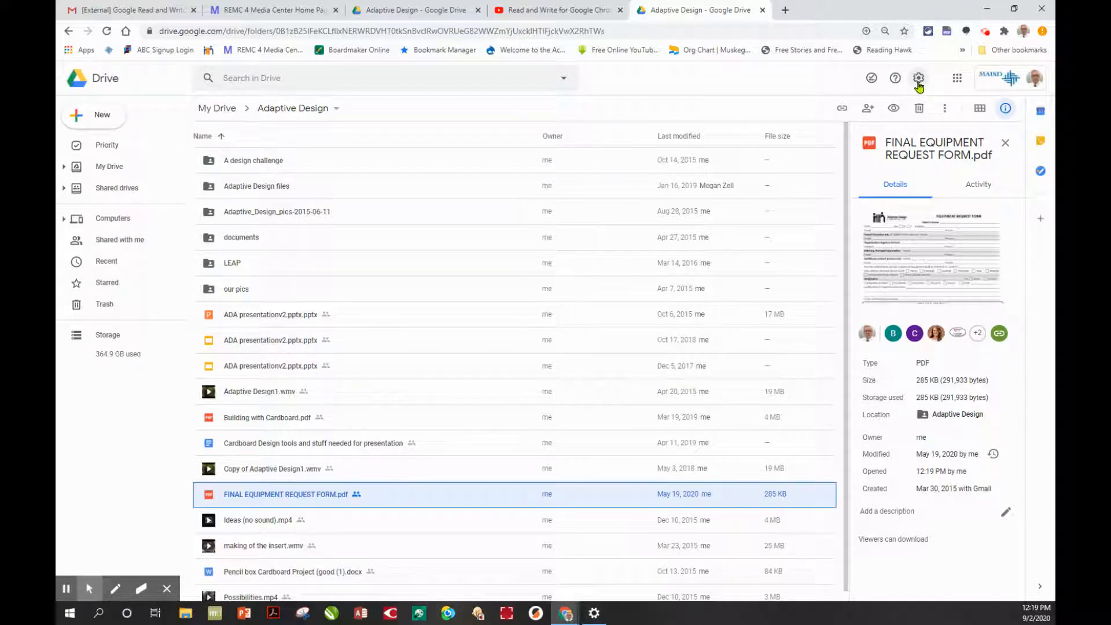
{"action": "left_click", "coordinate": [917, 78]}
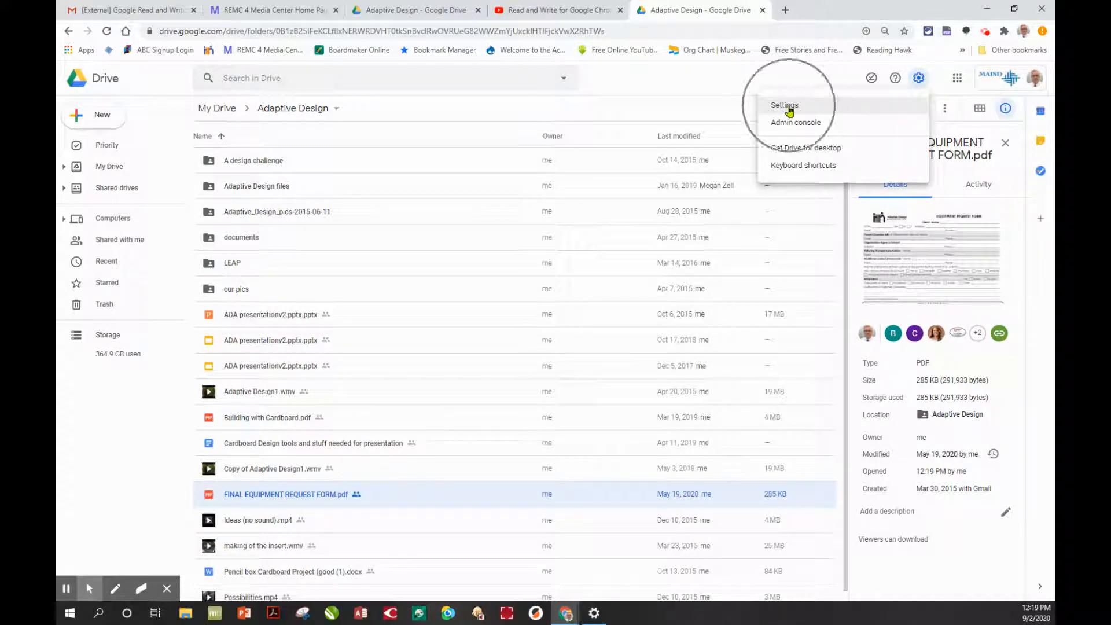
{"action": "left_click", "coordinate": [783, 105]}
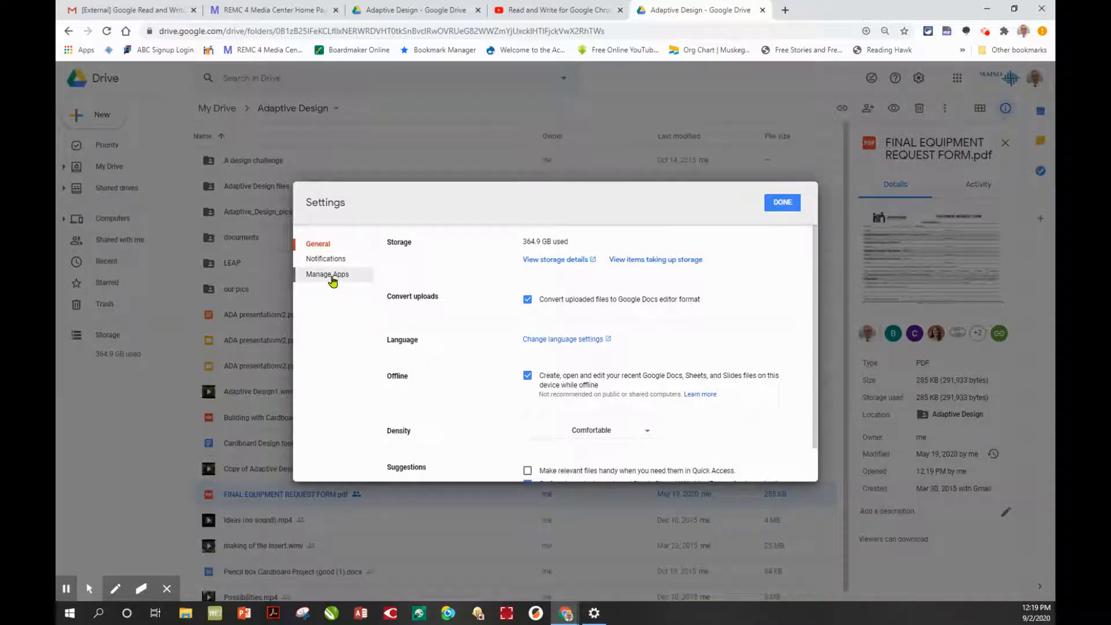
Step: In Manage Apps, mark Read&Write for Google Chrome as Use by default and save
{"action": "left_click", "coordinate": [326, 274]}
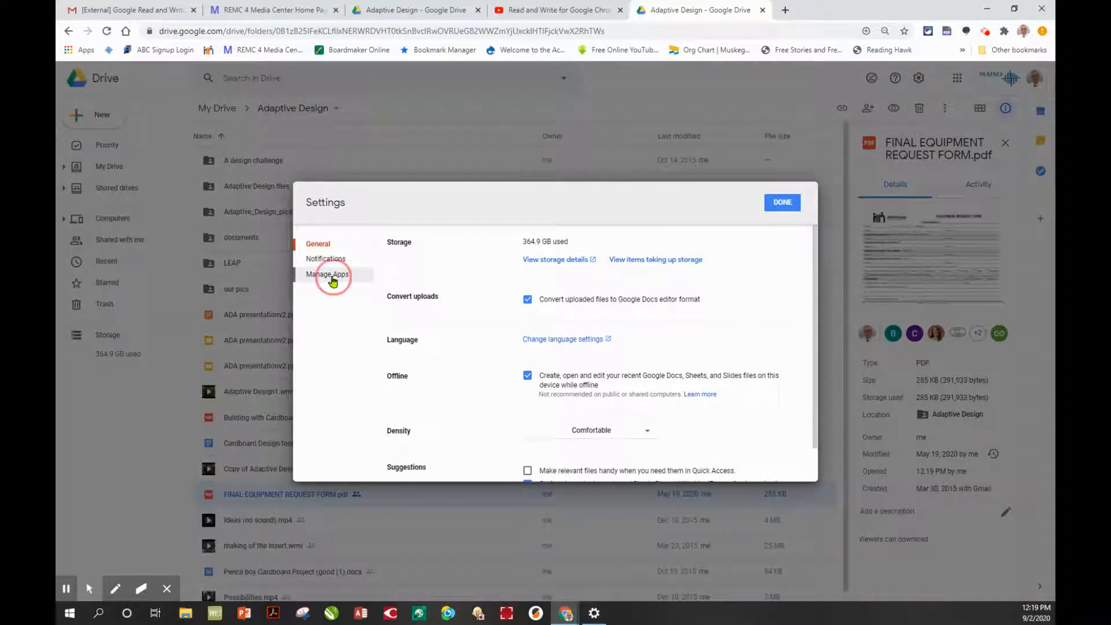
{"action": "left_click", "coordinate": [328, 274]}
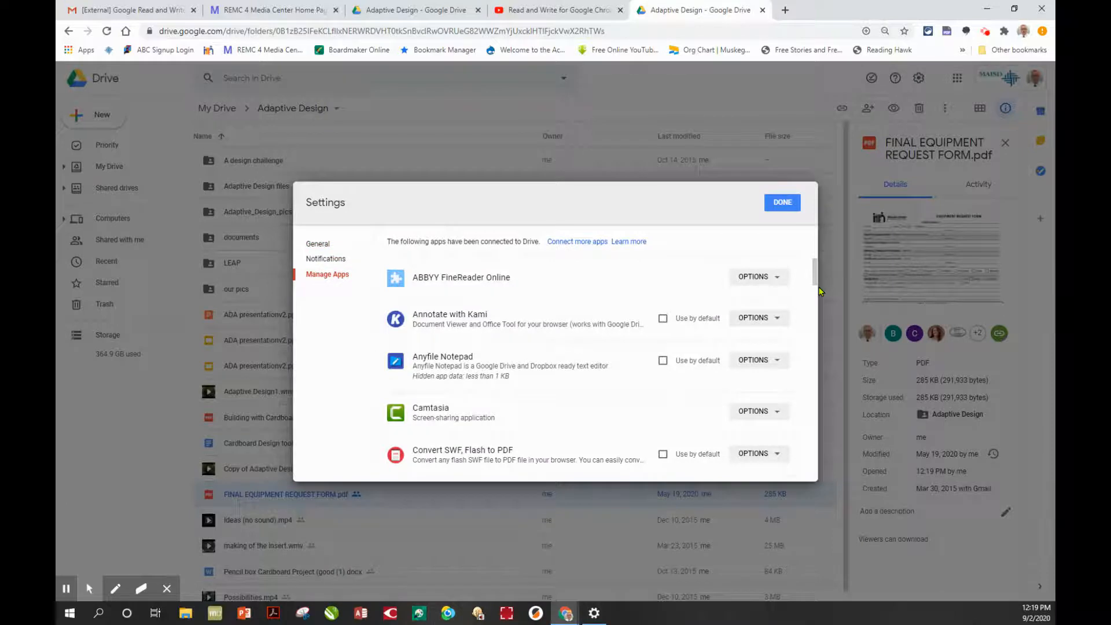
{"action": "scroll", "scroll_direction": "down", "scroll_amount": 3}
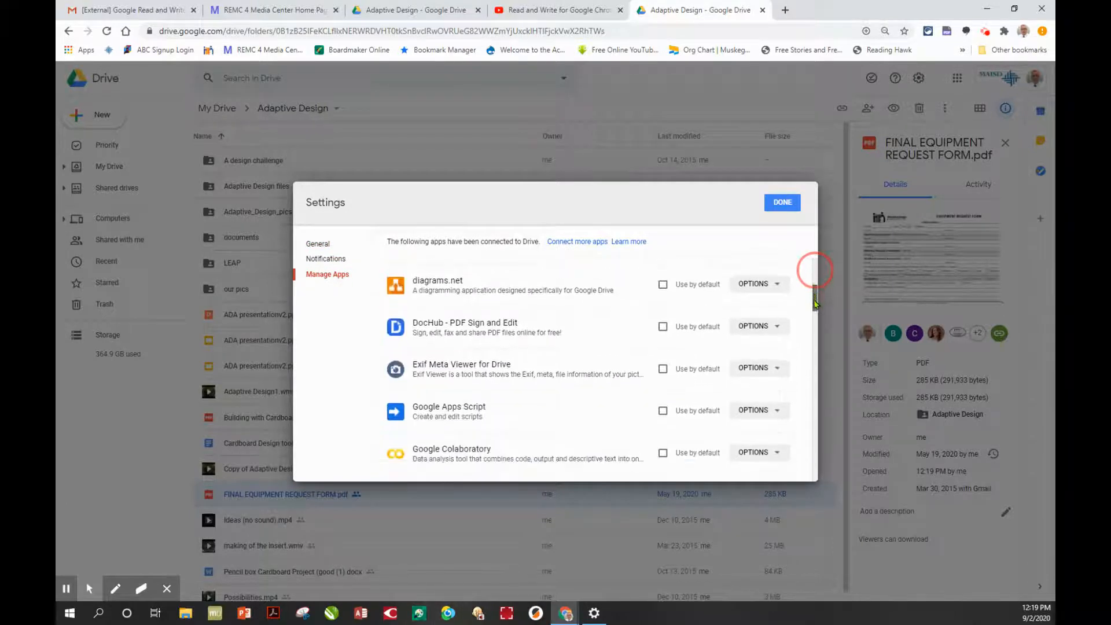
{"action": "scroll", "scroll_direction": "down", "scroll_amount": 3}
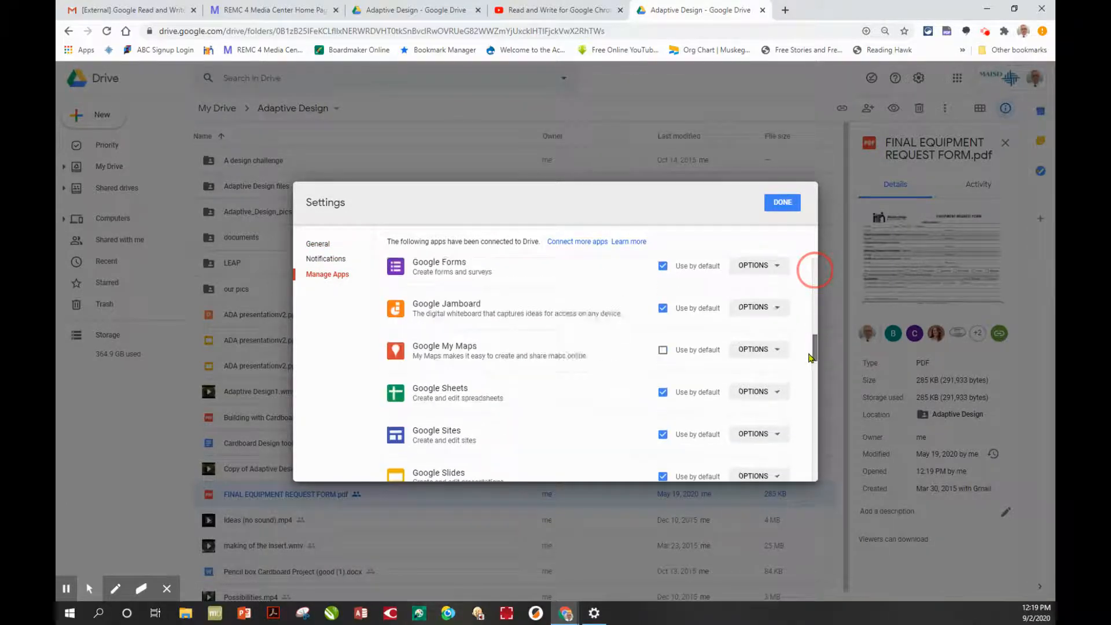
{"action": "scroll", "scroll_direction": "down", "scroll_amount": 3}
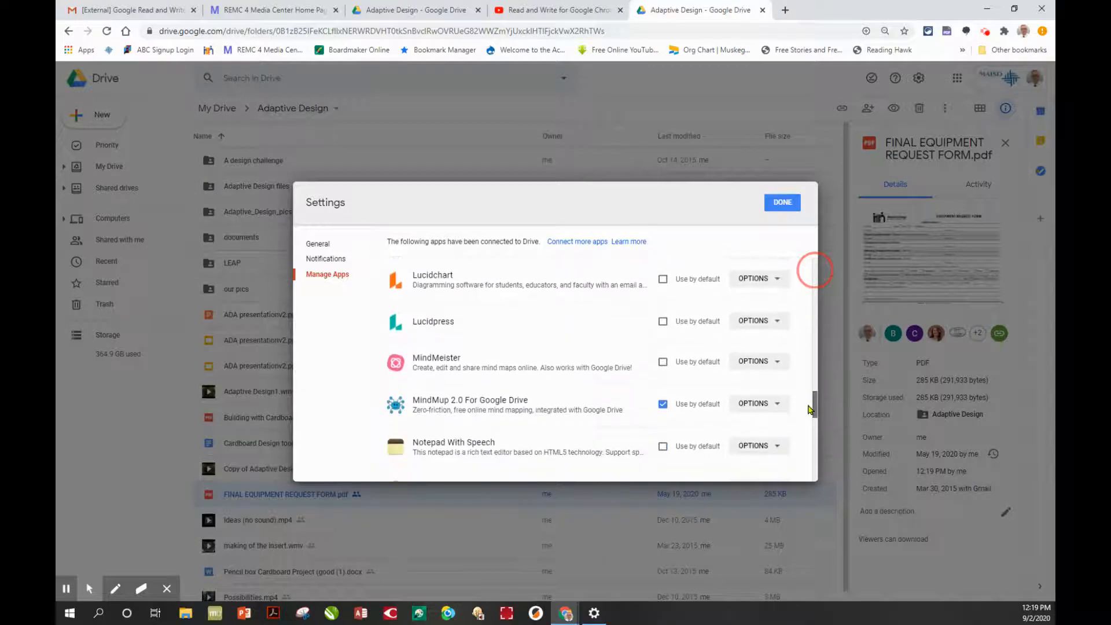
{"action": "scroll", "scroll_direction": "down", "scroll_amount": 3}
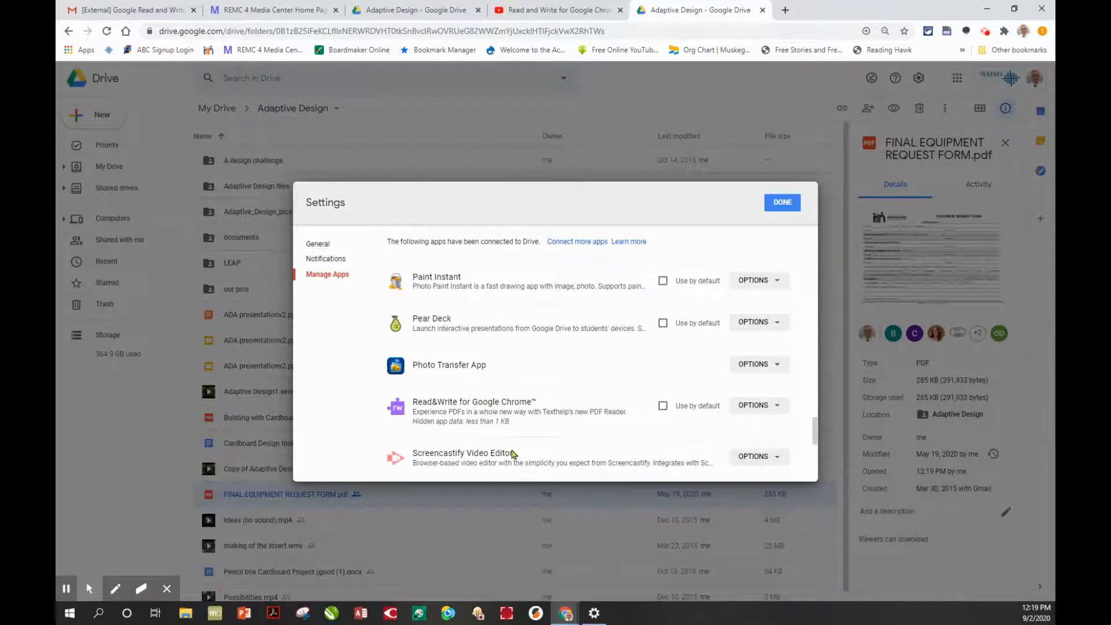
{"action": "left_click", "coordinate": [661, 405]}
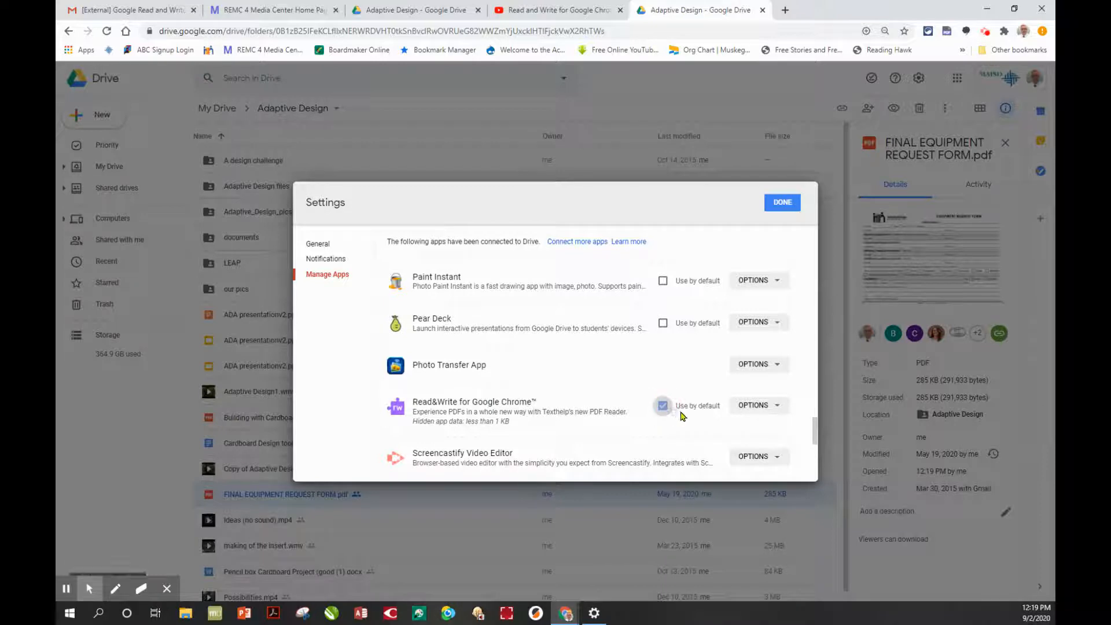
{"action": "left_click", "coordinate": [662, 405]}
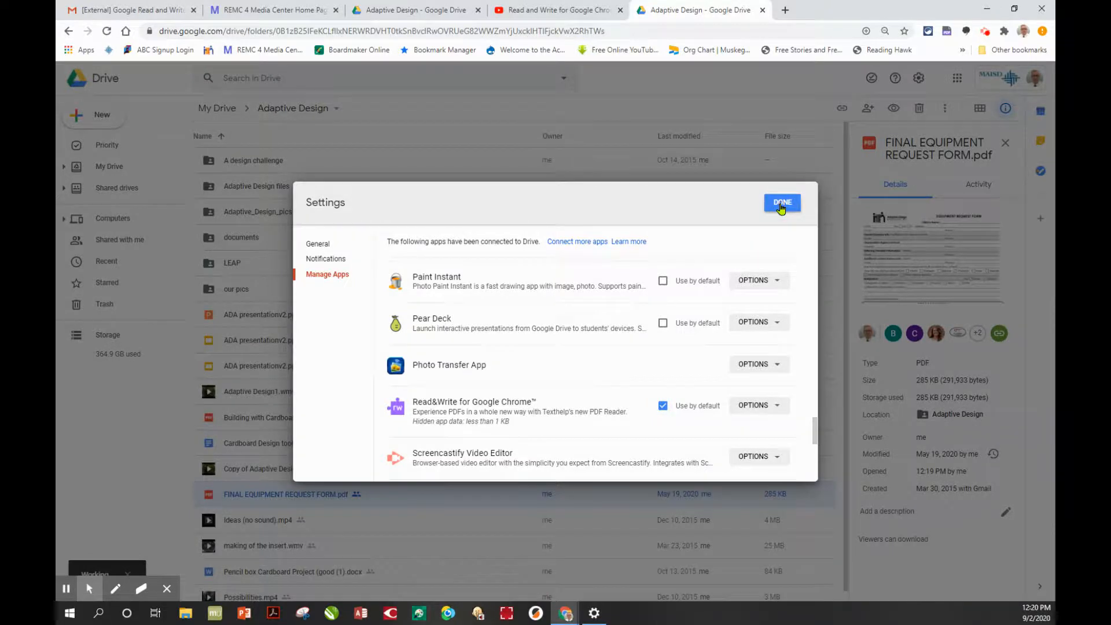
{"action": "left_click", "coordinate": [781, 205]}
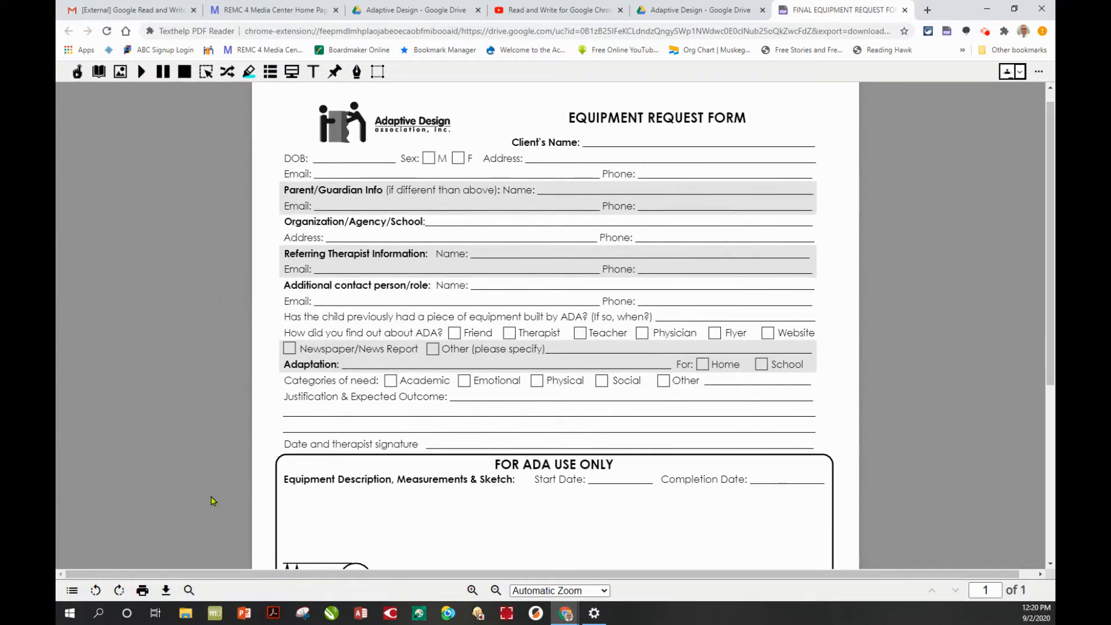
{"action": "mouse_move", "coordinate": [646, 305]}
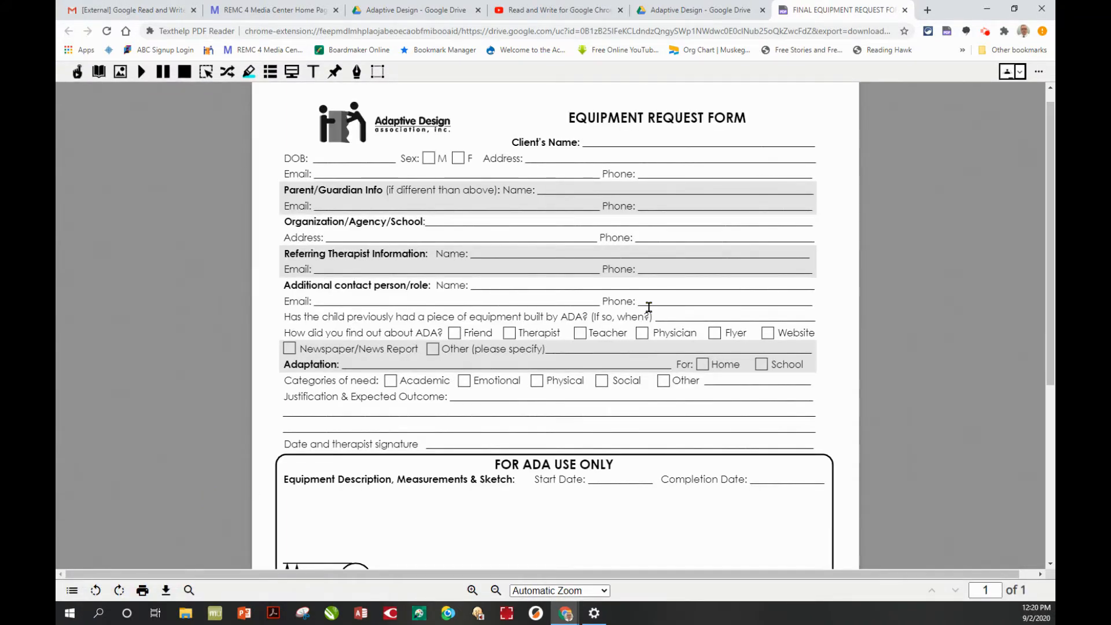